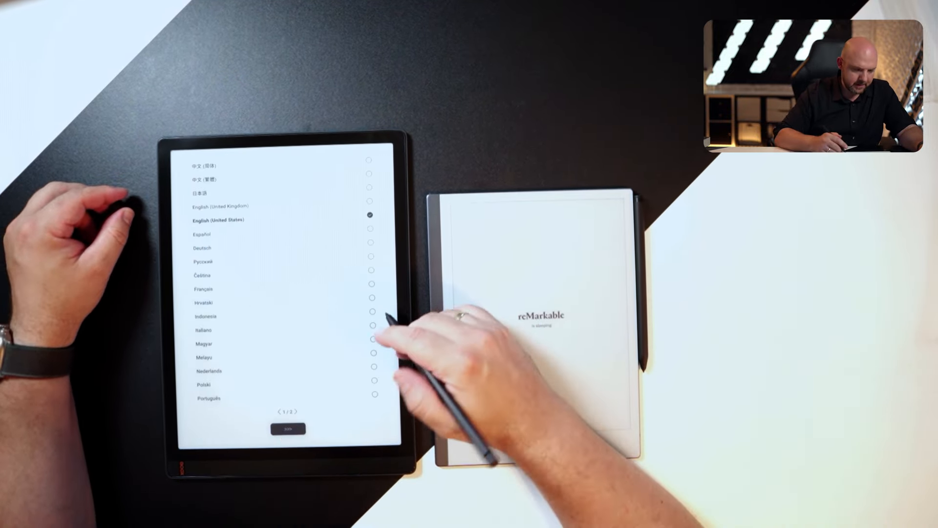
Confirm English (United States) as the language and begin device setup
left_click(288, 427)
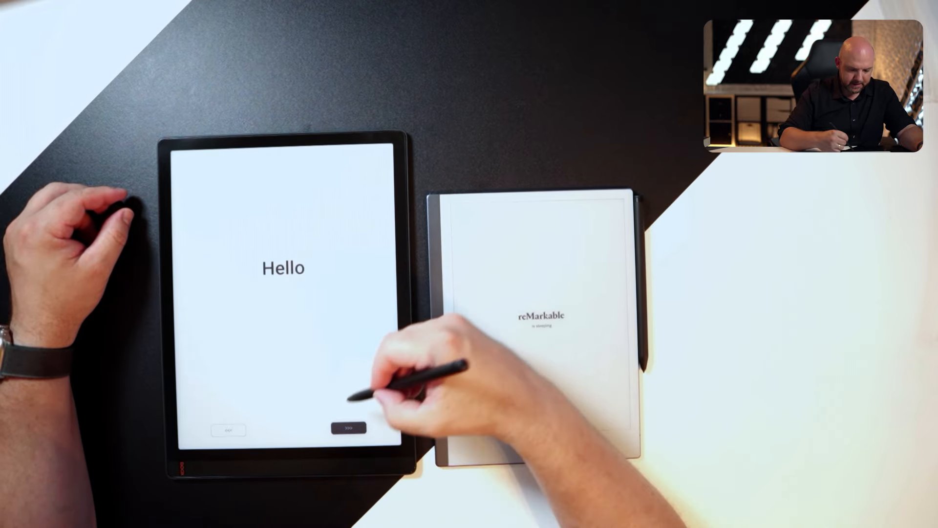
left_click(348, 427)
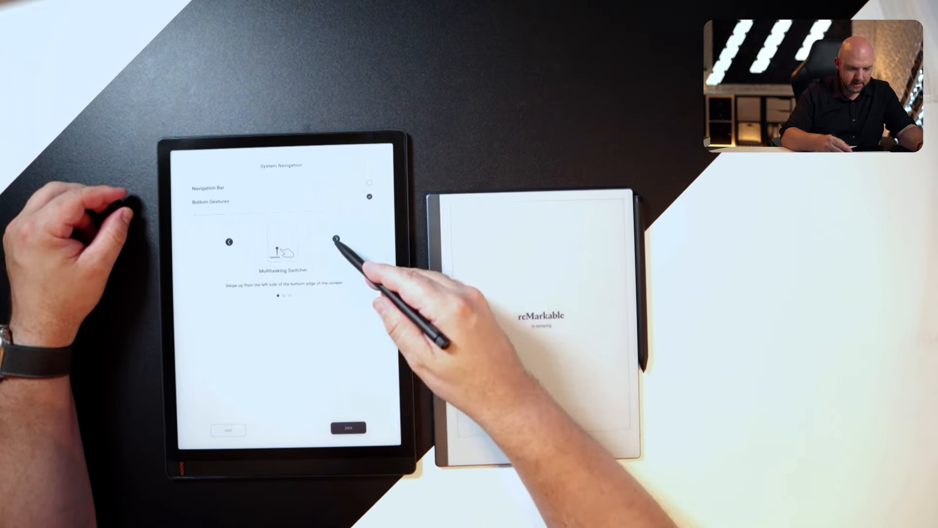
left_click(335, 239)
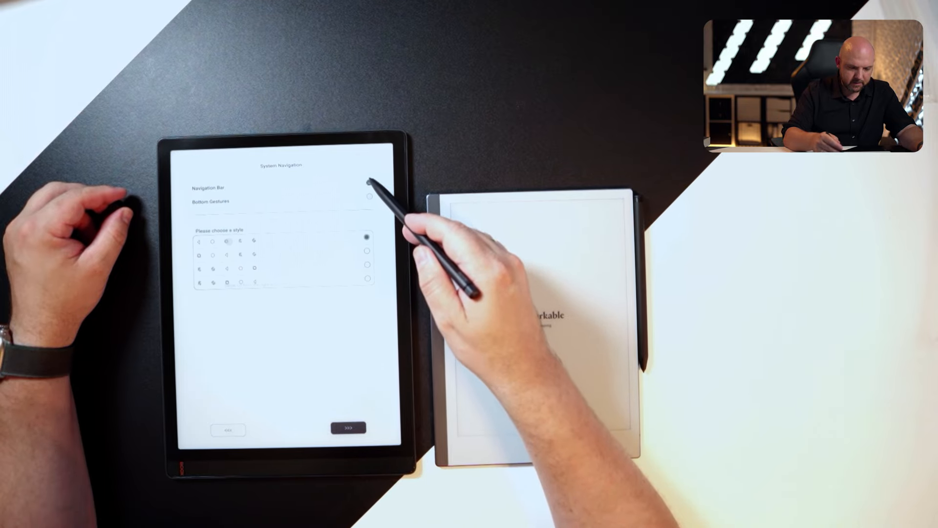
Choose Bottom Gestures for system navigation and move past the Side Gestures step
left_click(369, 196)
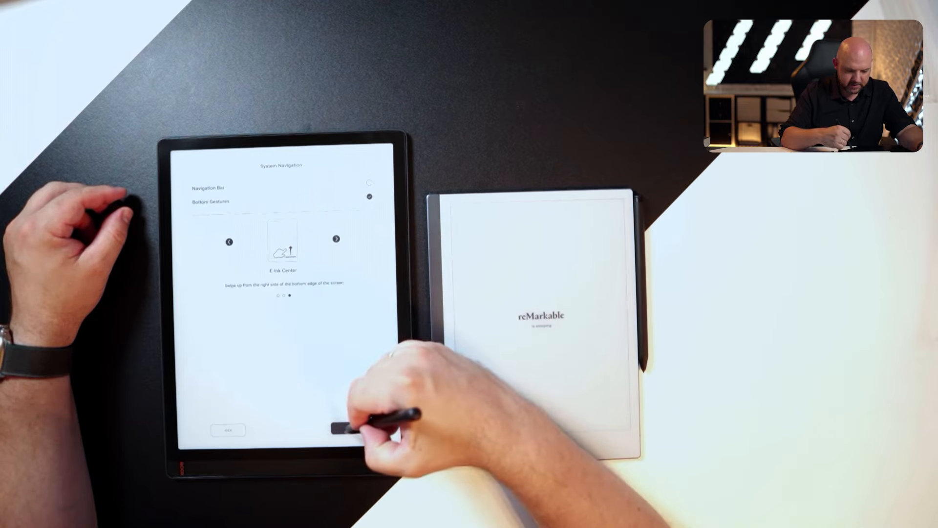
left_click(349, 430)
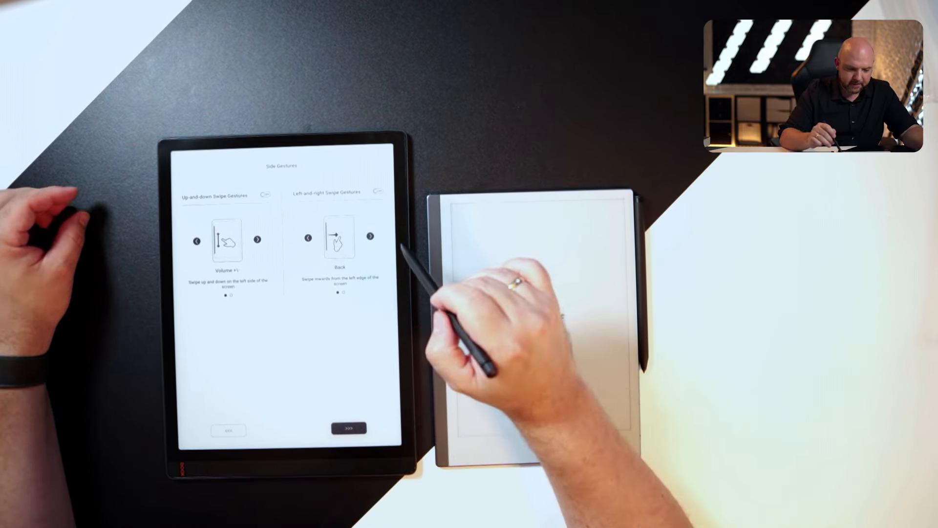
left_click(376, 191)
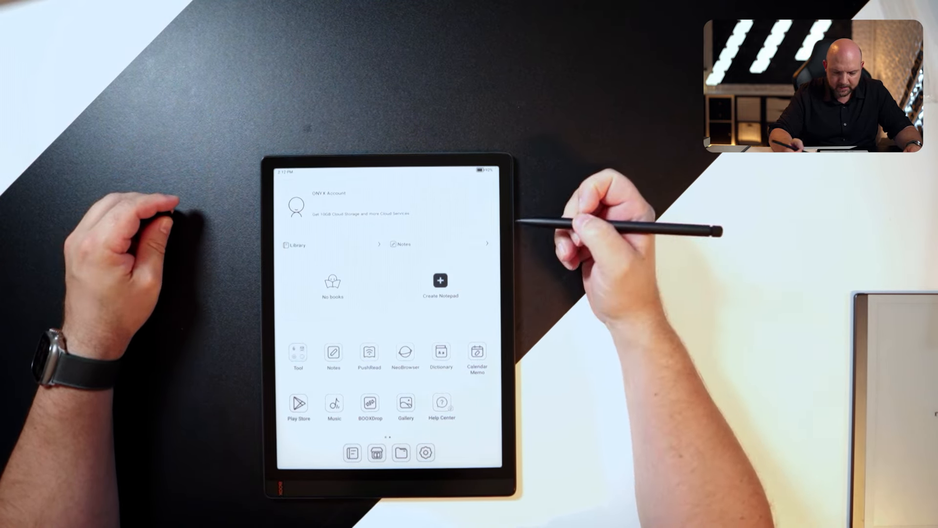
Create a new blank notepad from the home screen
left_click(440, 280)
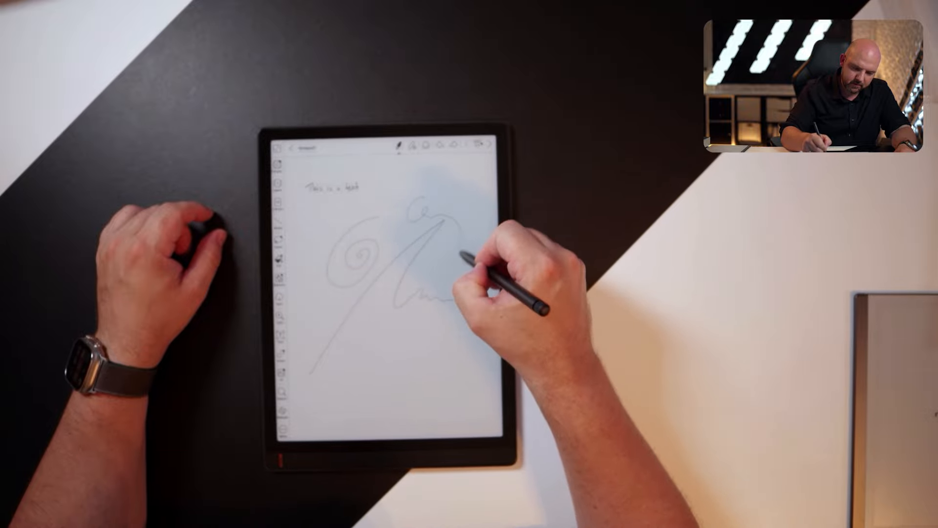
Handwrite 'This is a test' with a spiral and loose strokes on the page
left_click(393, 144)
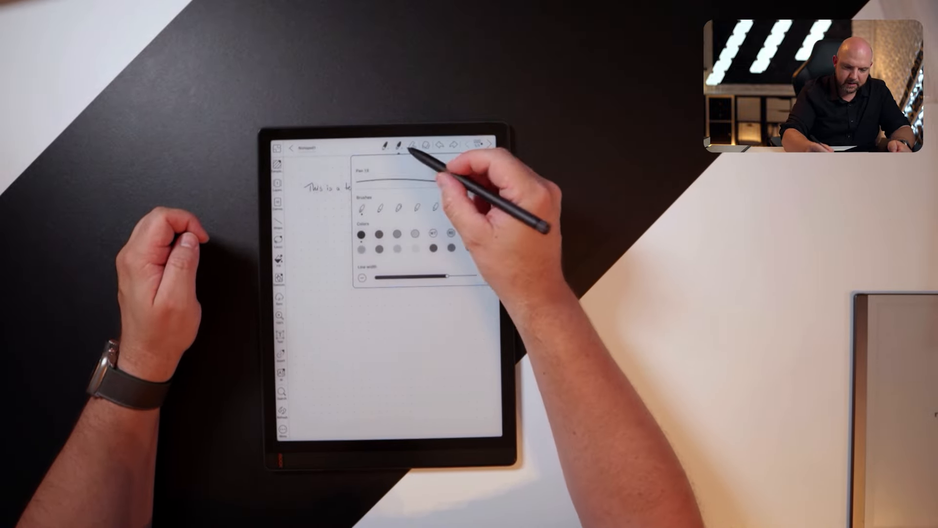
Pick a pen brush style, colour and stroke width for handwriting
left_click(396, 145)
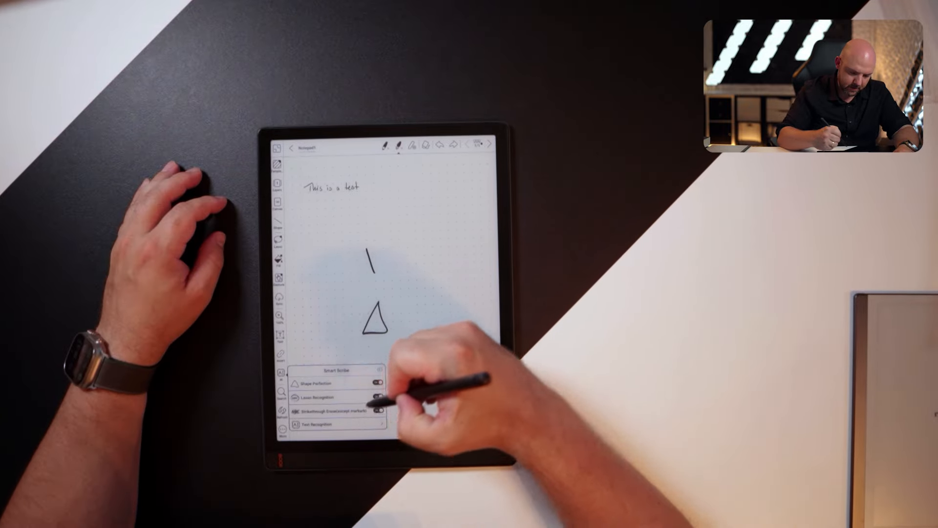
Turn on Smart Scribe Shape Perfection so drawn lines and triangles come out clean
left_click(319, 425)
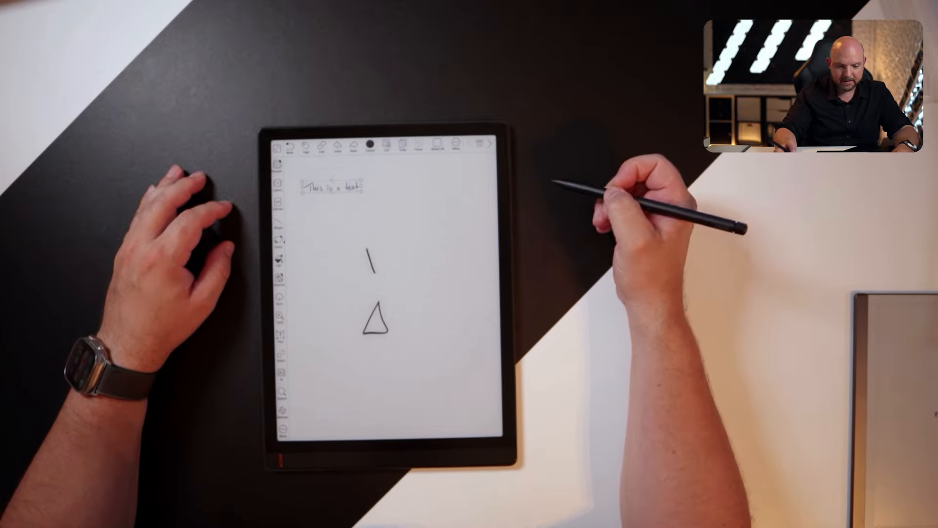
Apply a lasso action to the selected 'This is a test' sentence to clear the page
left_click(365, 144)
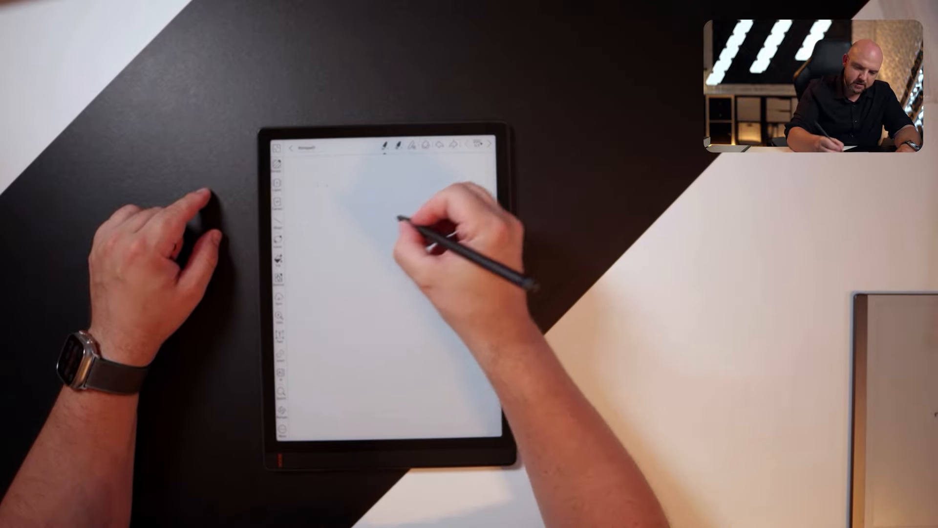
Handwrite fresh pen strokes on the blank page
left_click_drag(401, 227, 365, 245)
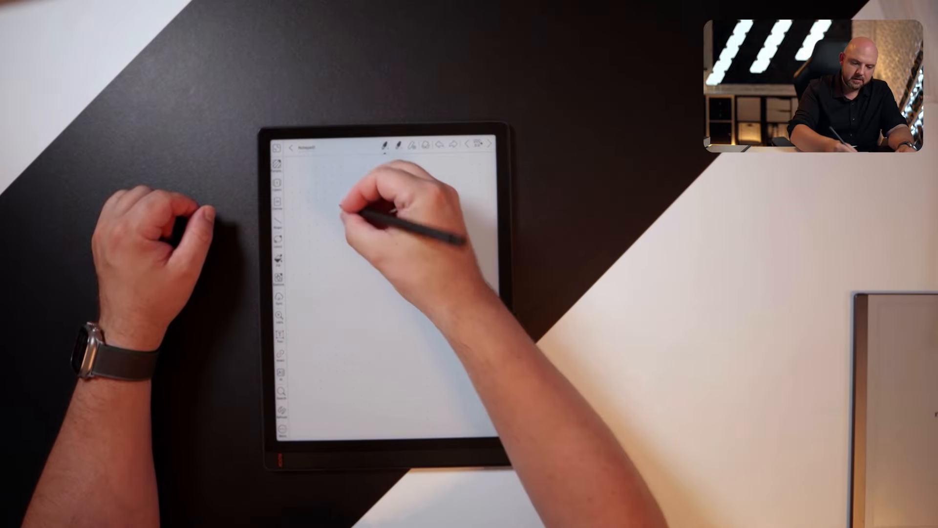
Handwrite 'This is another test.' and box it with a rectangle
left_click(385, 144)
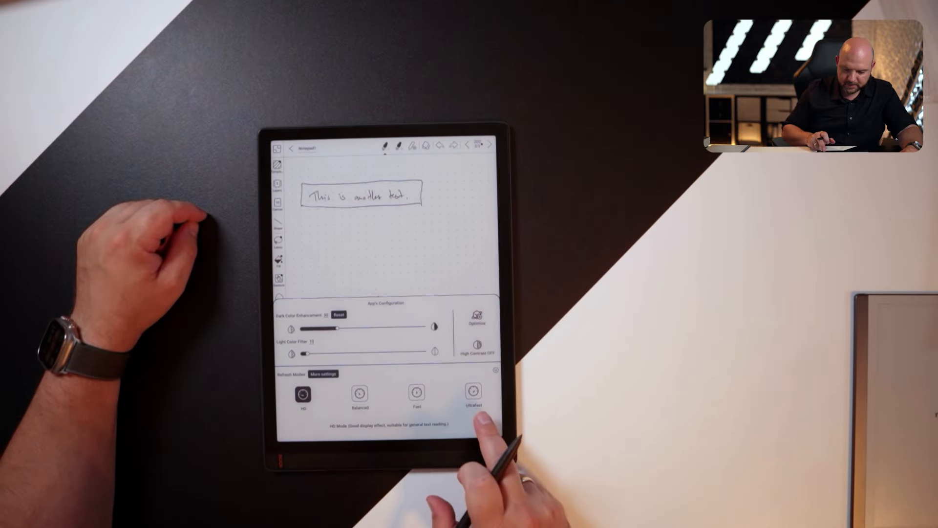
Switch the E-Ink refresh mode to Ultrafast for quicker pen response
left_click(473, 391)
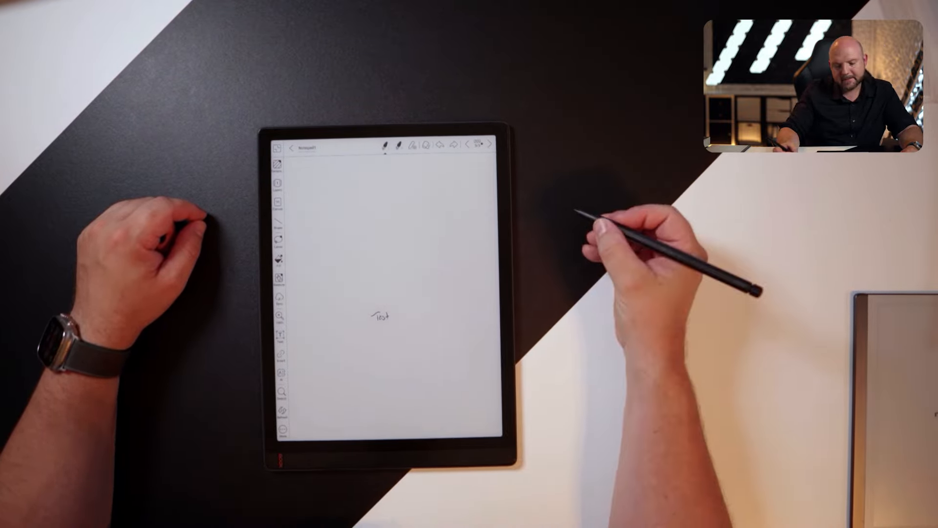
Circle the word Test, draw a line up from it and extend the mind map
left_click_drag(395, 281, 365, 317)
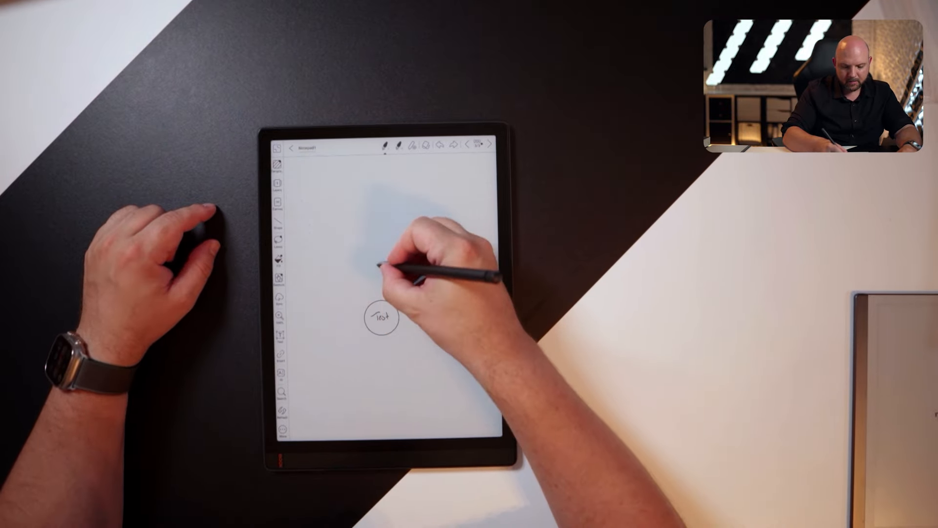
left_click_drag(383, 263, 371, 233)
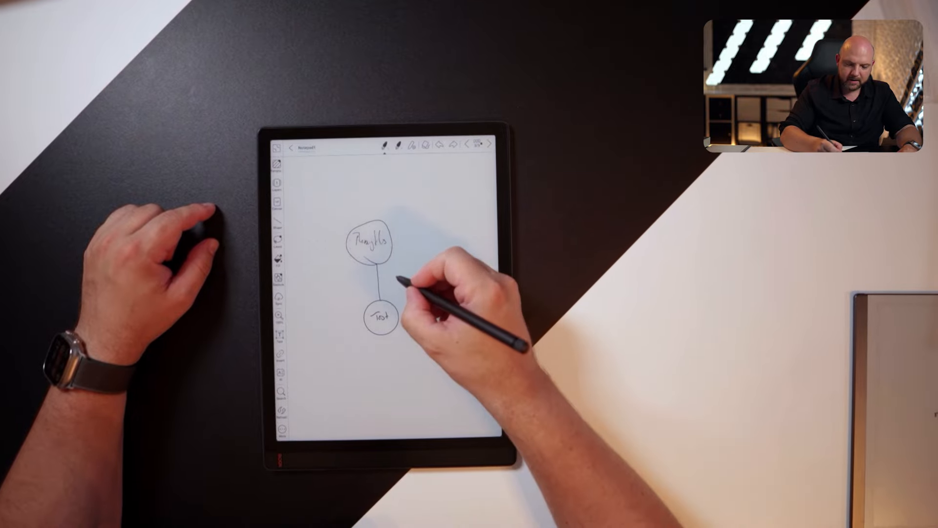
left_click_drag(395, 281, 431, 281)
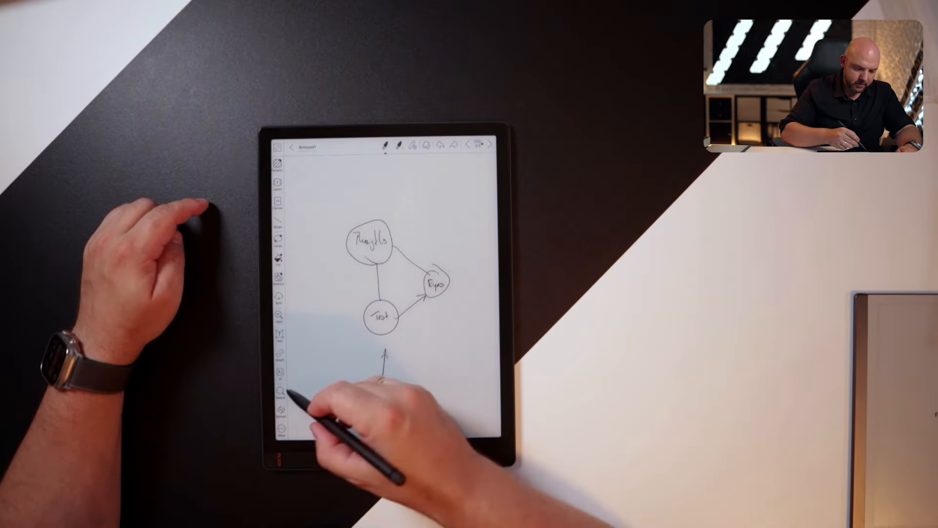
Search all notes for the word 'test', which returns no relevant content
left_click(282, 394)
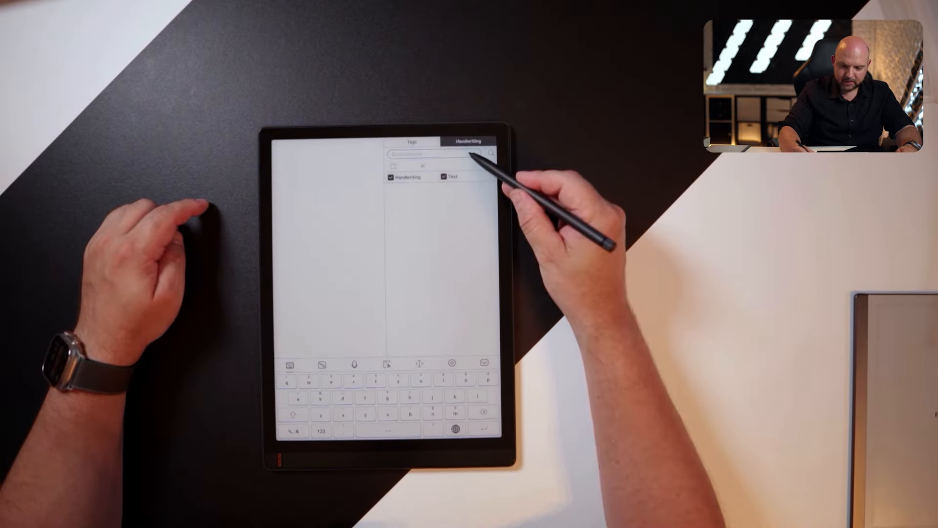
type("t")
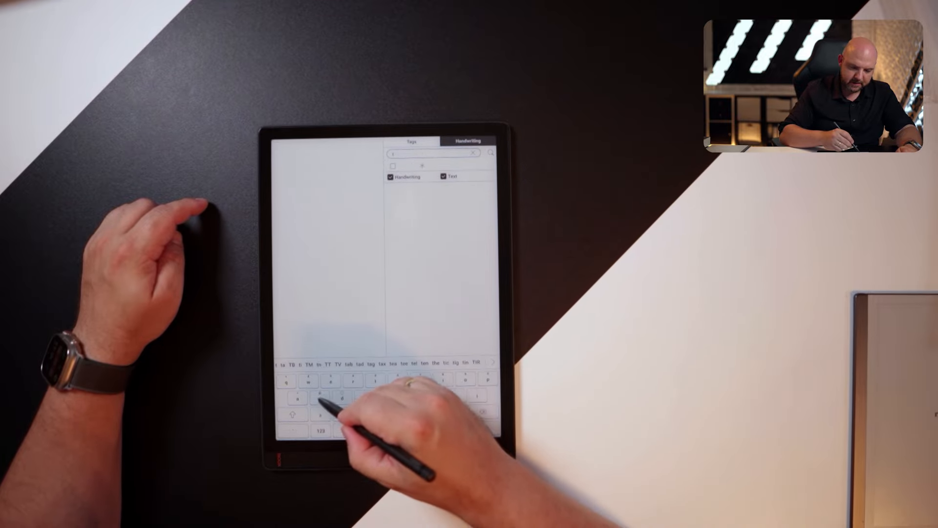
type("test")
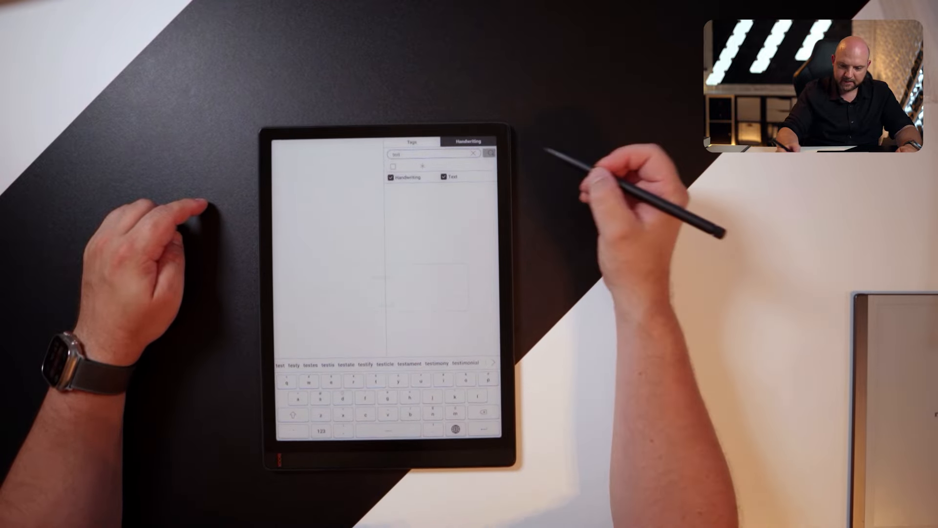
left_click(490, 154)
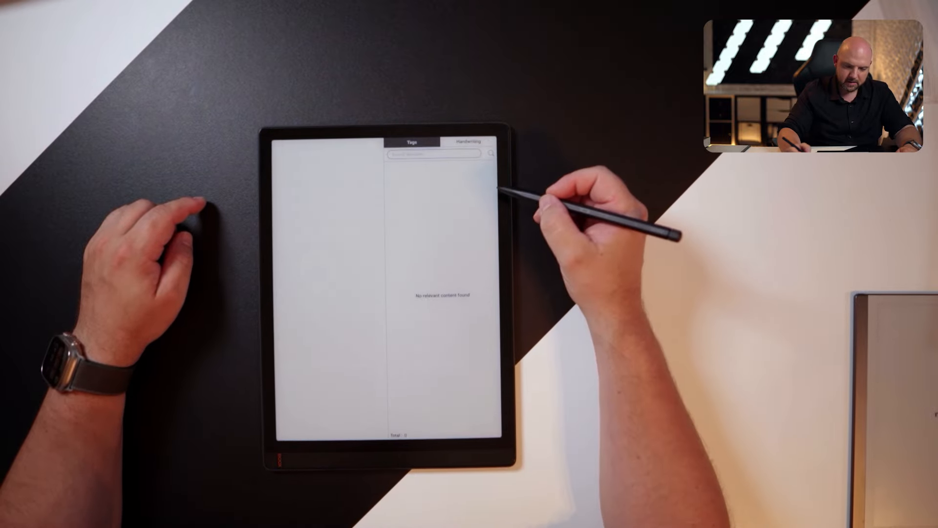
Close the search results and bring up the Tool panel with Recorder, NeoBall and Clock
left_click(468, 142)
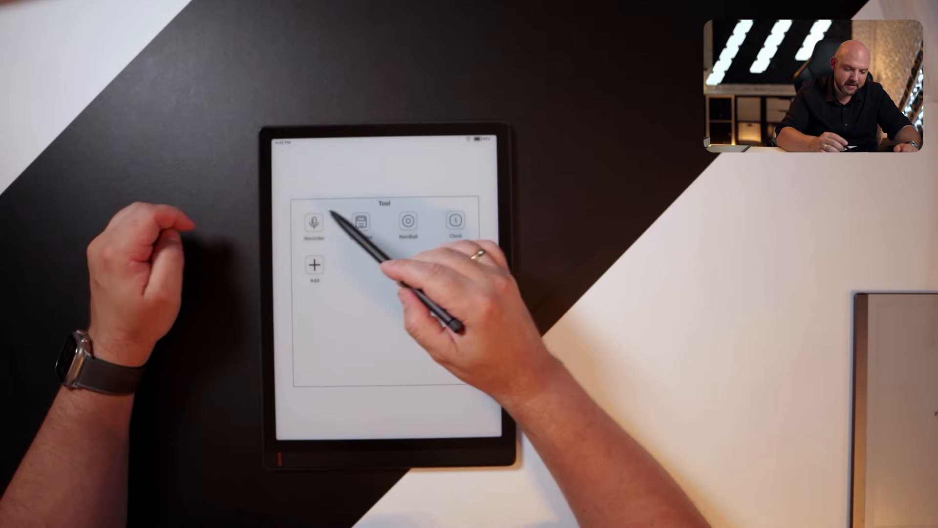
Launch Recorder from the Tool panel and record a short voice memo
left_click(314, 221)
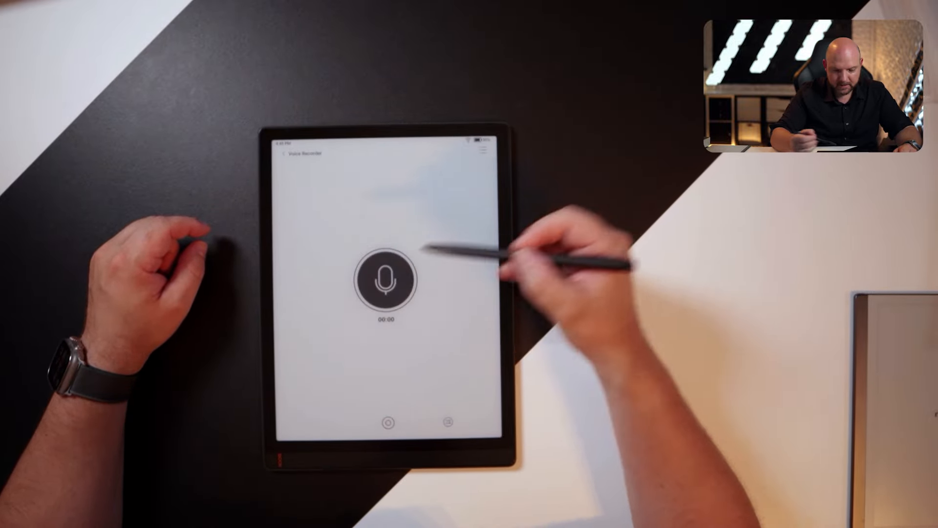
left_click(387, 280)
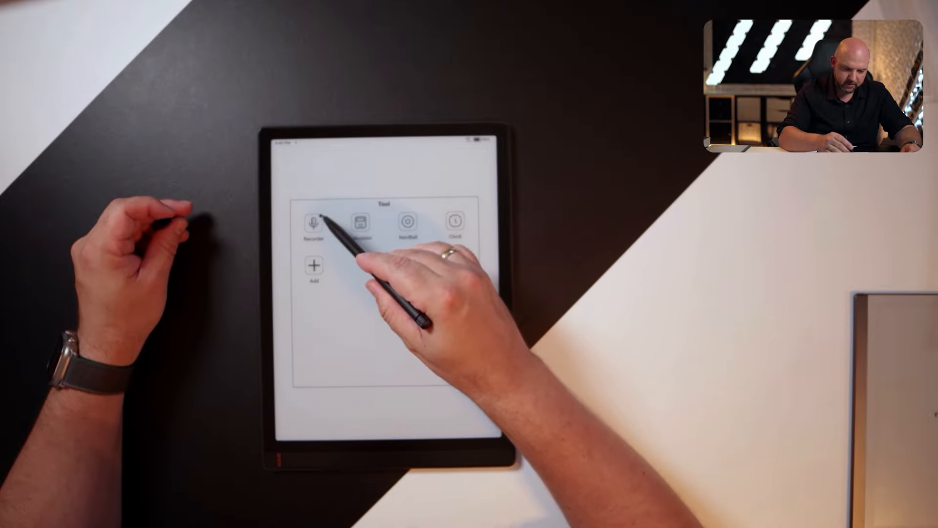
Reopen Recorder and view its history listing the saved 2024_07_28 mp3
left_click(313, 222)
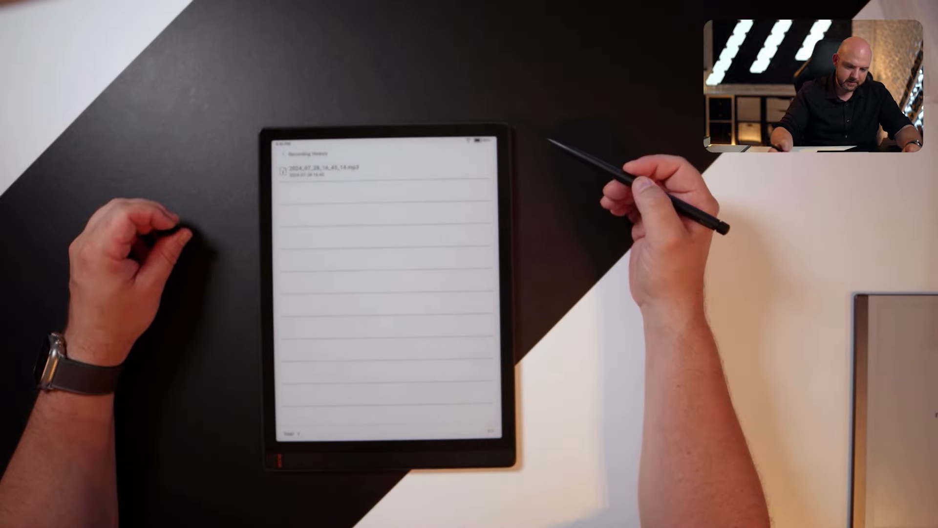
Leave the recording history and launch the Google Play Store
left_click(325, 170)
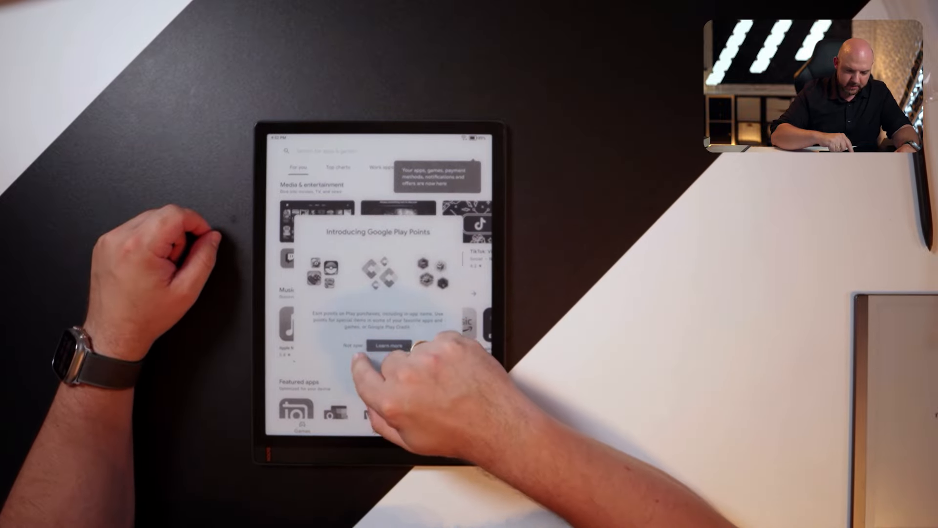
Dismiss the Play Points prompt, install Amazon Kindle and search for 'reader readwise'
left_click(352, 345)
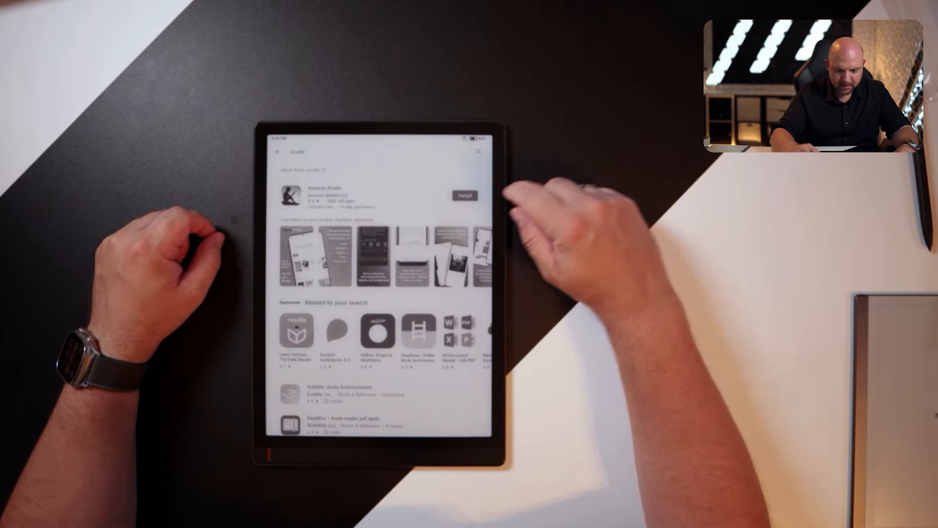
left_click(464, 195)
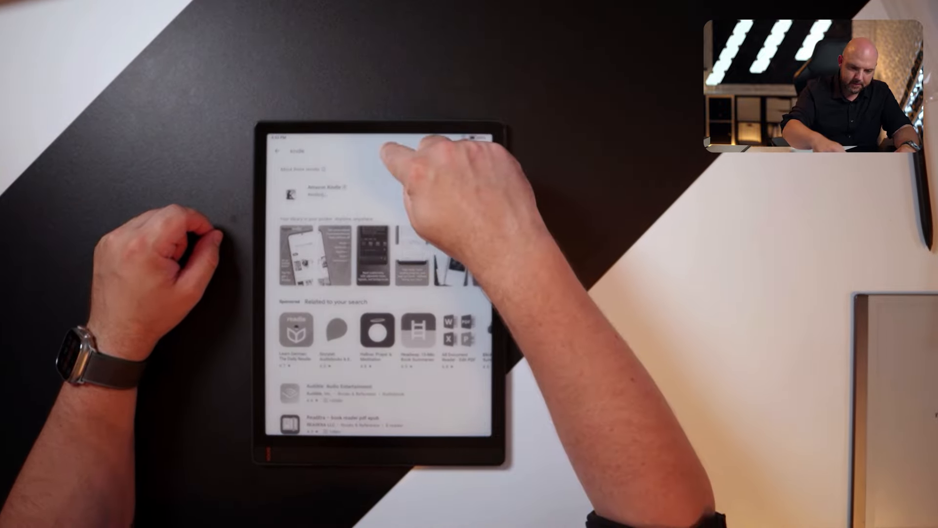
left_click(329, 151)
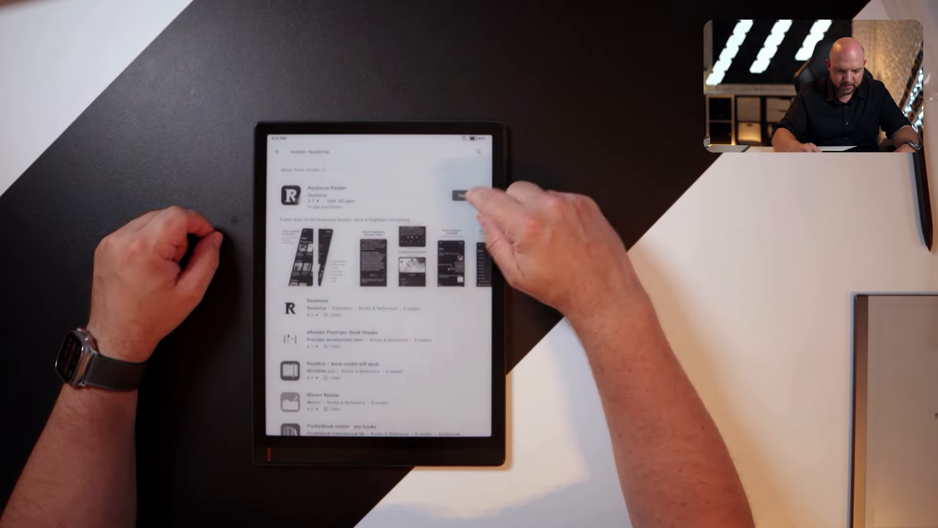
Install Readwise Reader and scroll through the Play Store results and related searches
left_click(464, 193)
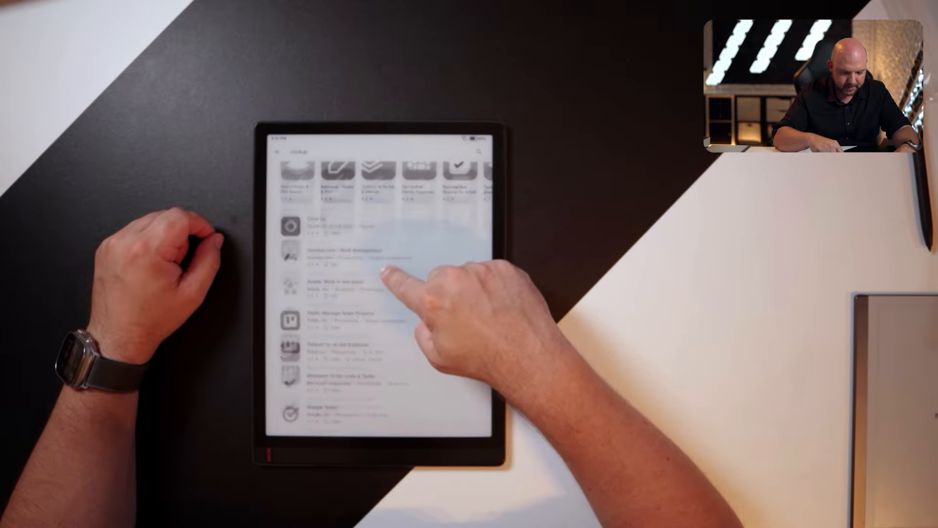
scroll("down", 3)
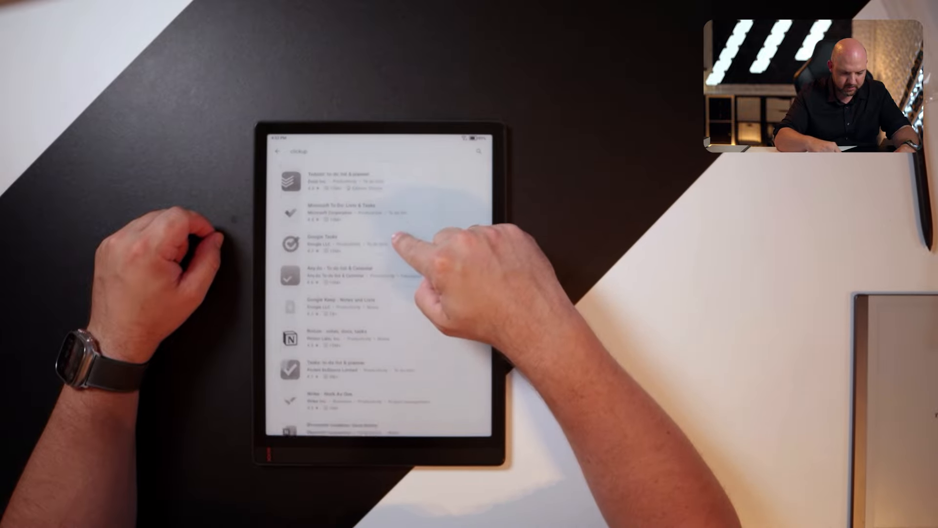
scroll("down", 3)
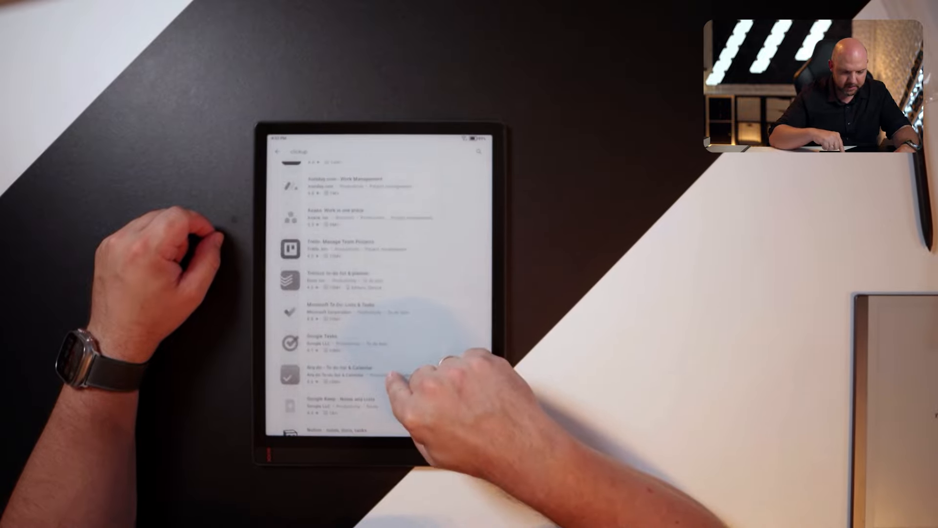
scroll("down", 3)
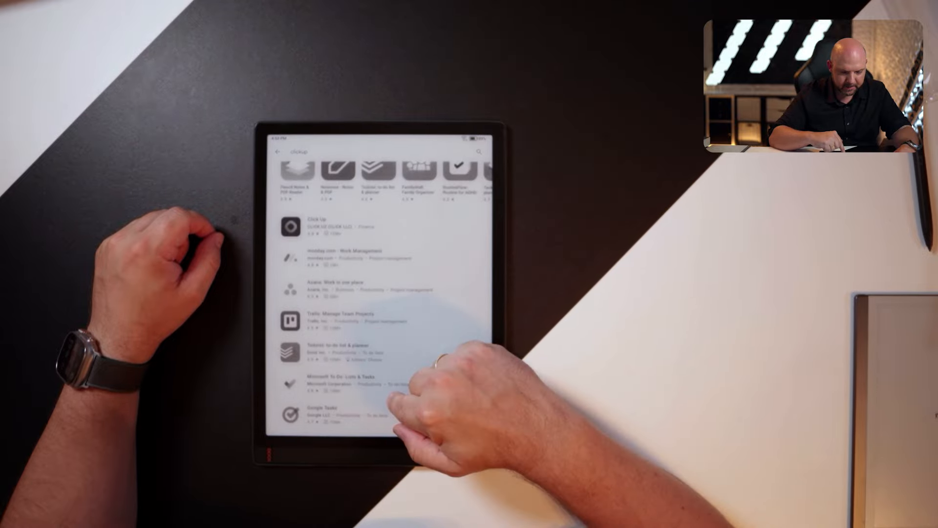
scroll("down", 3)
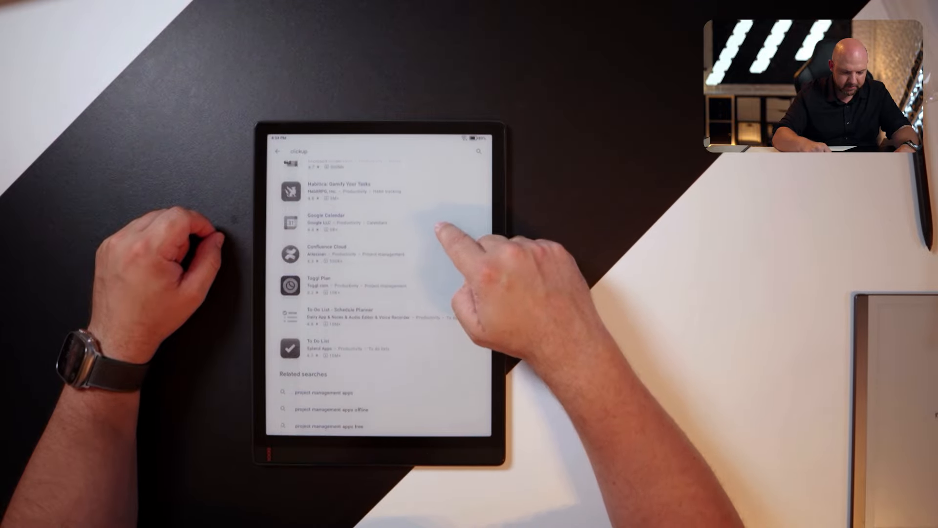
scroll("down", 3)
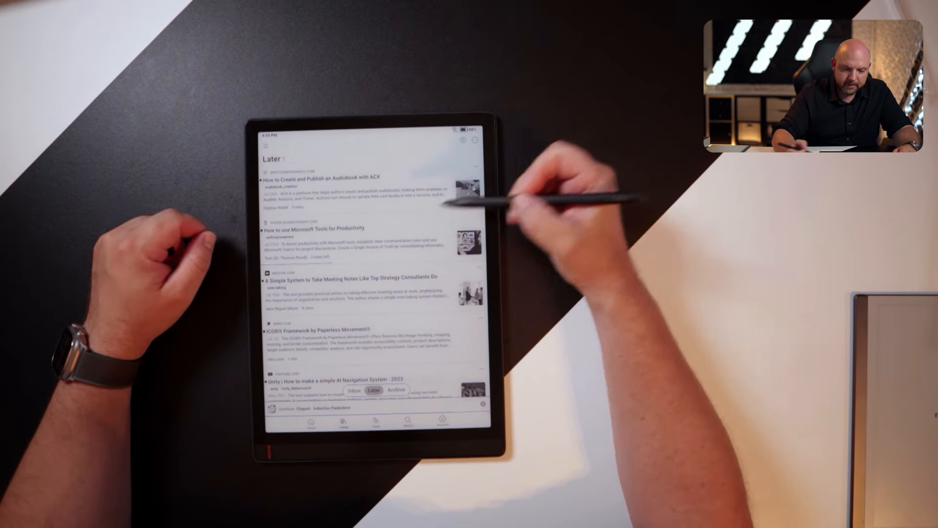
Open the Microsoft Tools productivity article and scroll to the Challenges passage
left_click(315, 228)
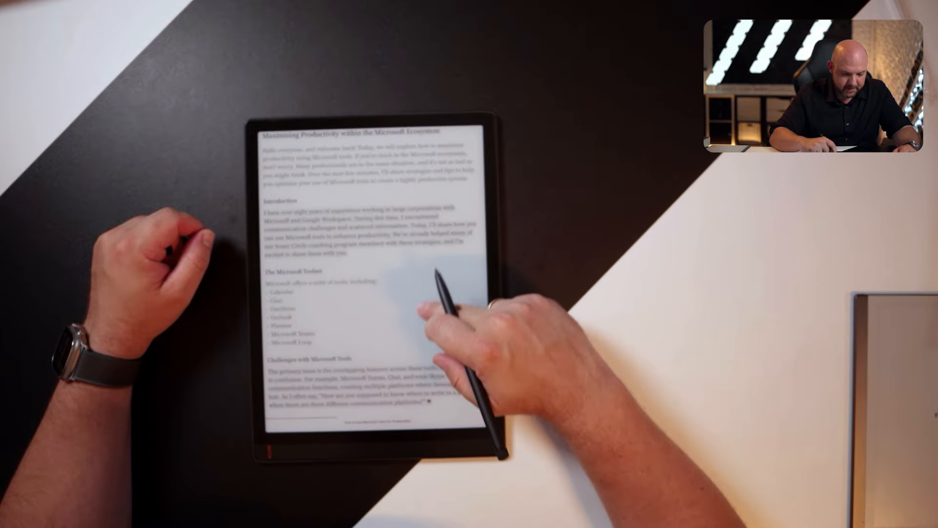
scroll("down", 3)
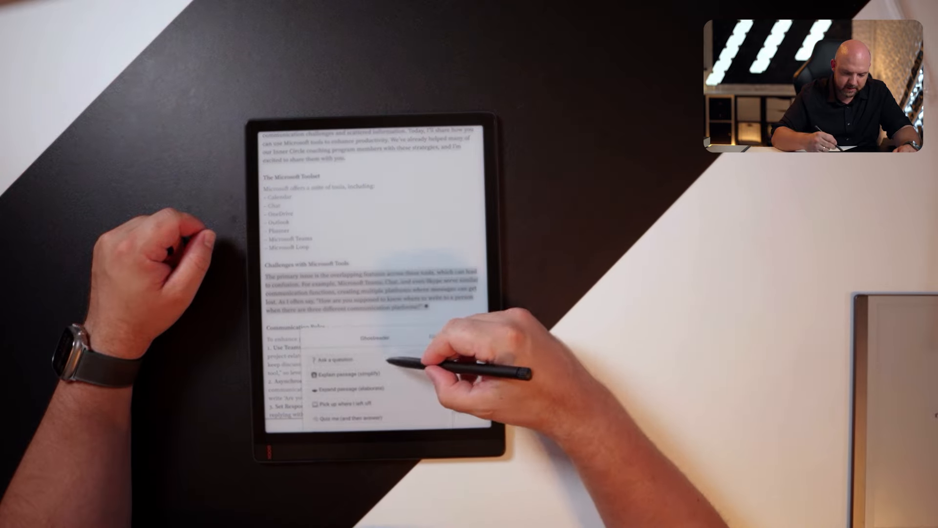
Ask Ghostreader a custom question about the Challenges passage, then return to the article title
left_click(333, 360)
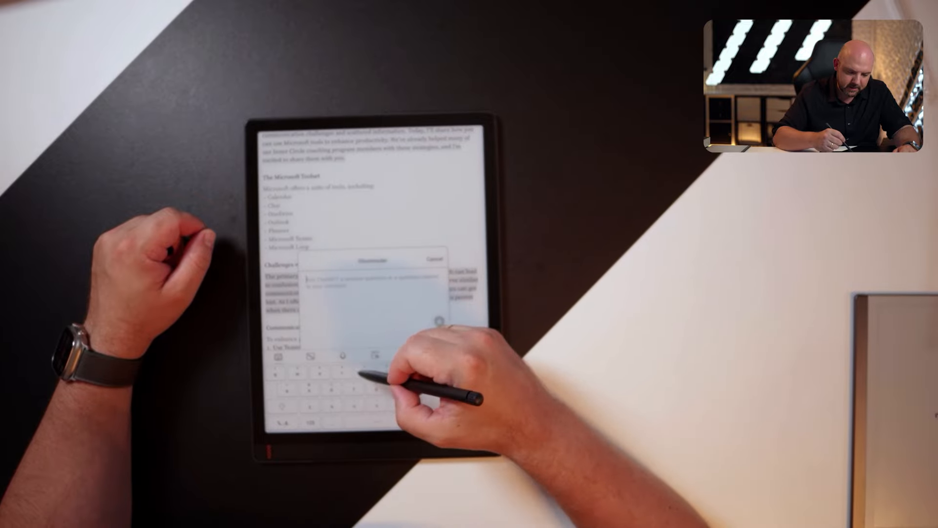
left_click(343, 356)
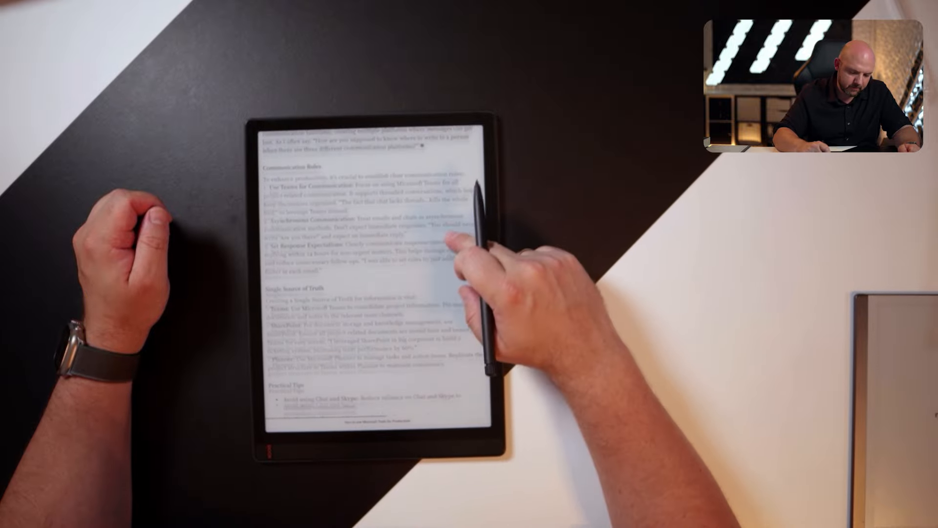
scroll("down", 3)
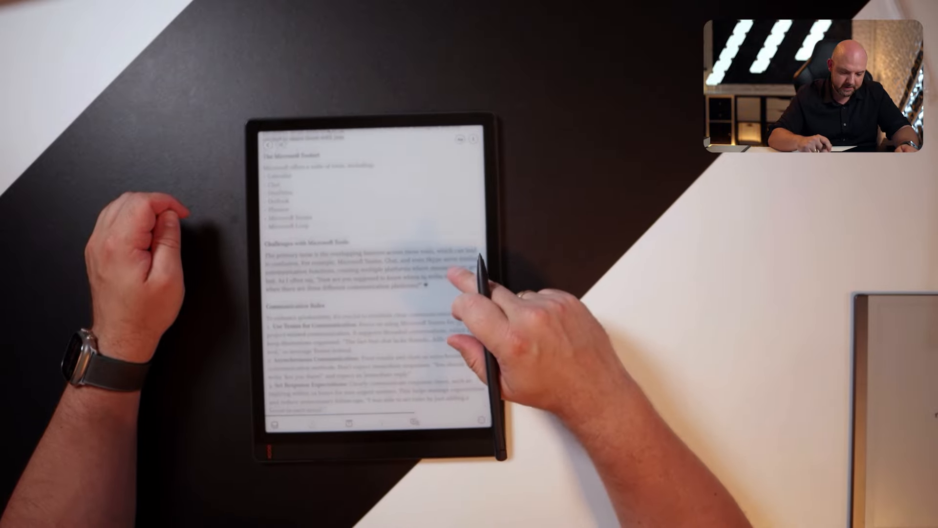
scroll("down", 3)
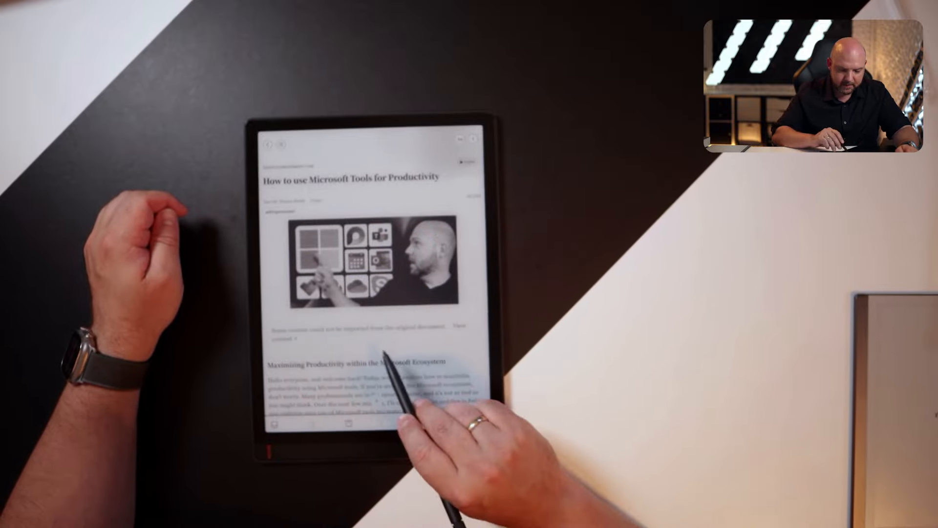
View the embedded YouTube link's Save/Open/Share options and dismiss them
left_click(407, 389)
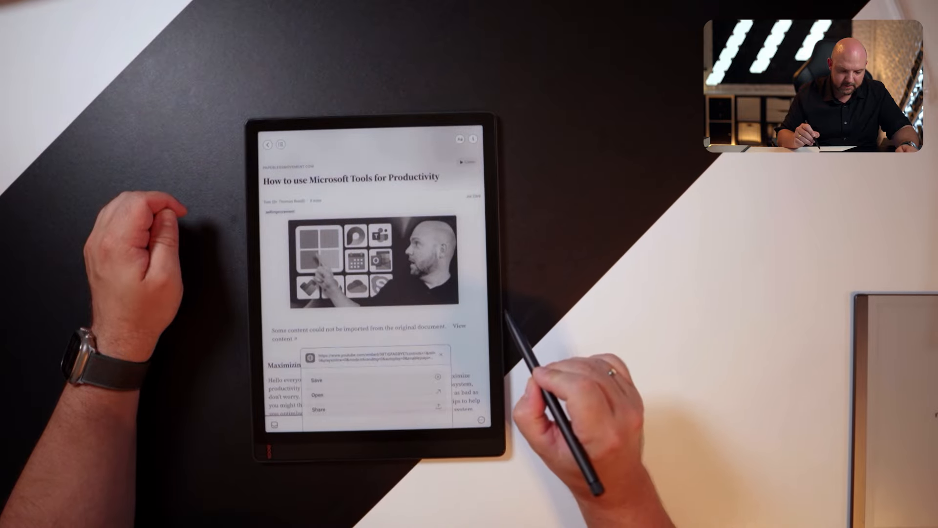
left_click(318, 395)
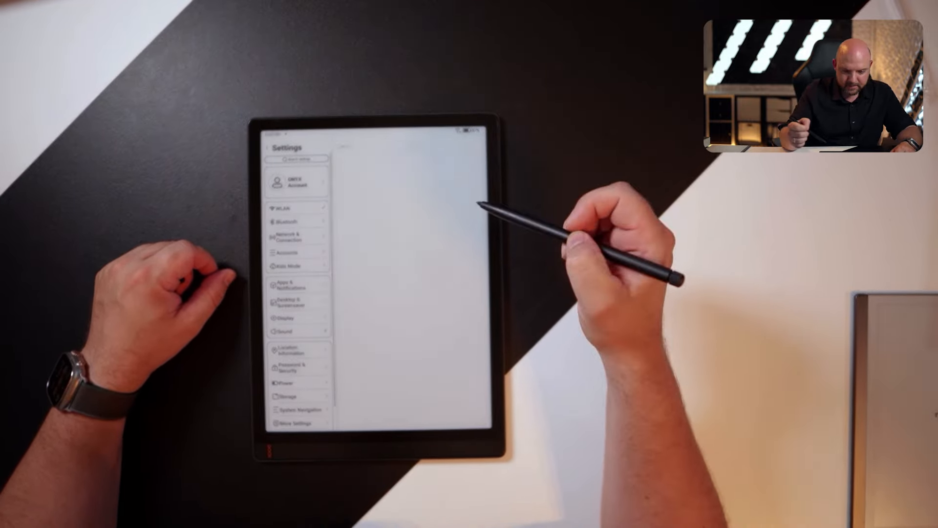
left_click(289, 330)
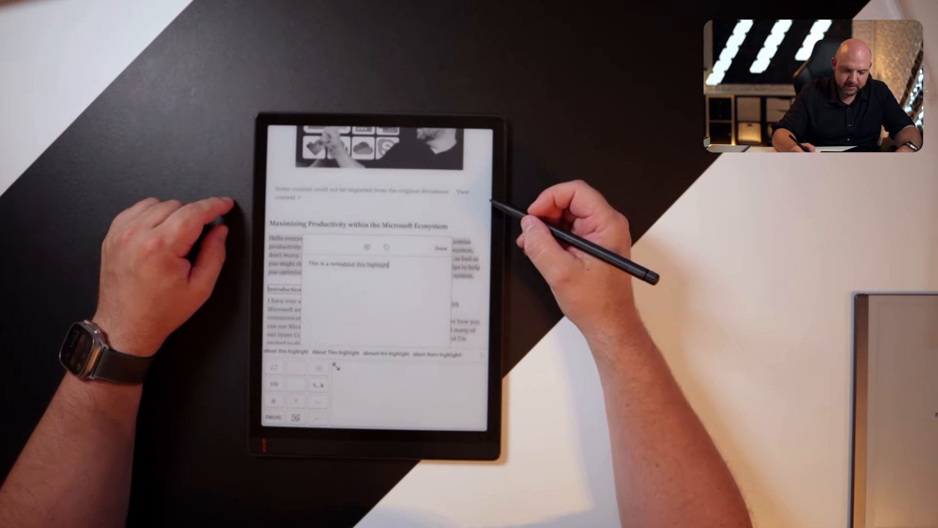
mouse_move(389, 269)
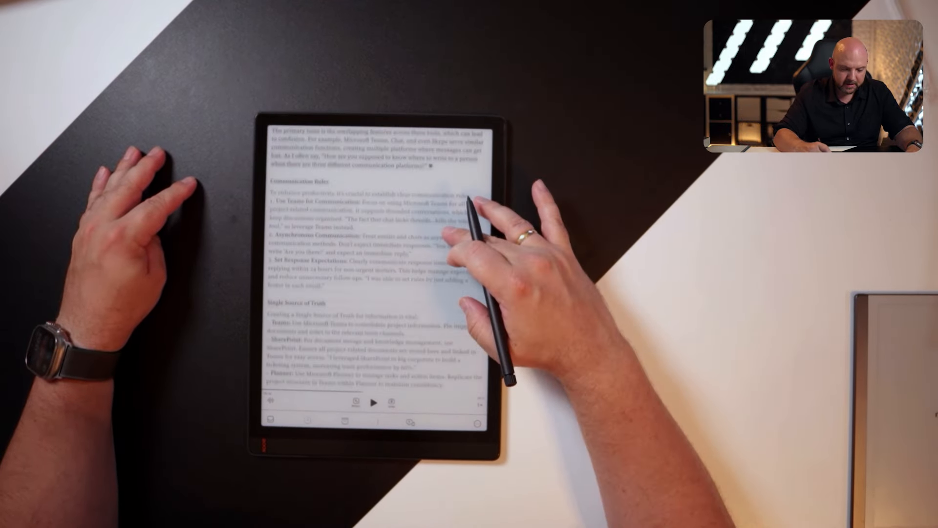
Start a Find in document search over the Practical Tips section while TTS plays
scroll("down", 3)
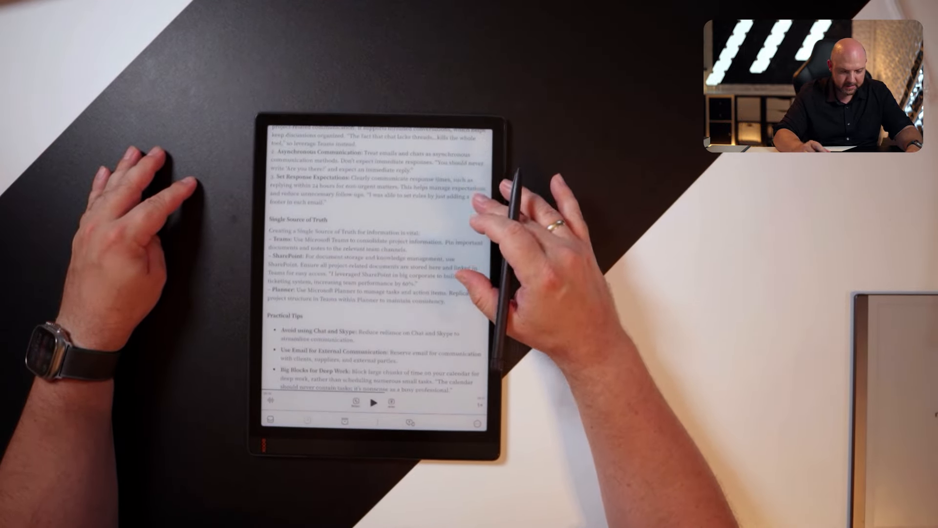
scroll("down", 3)
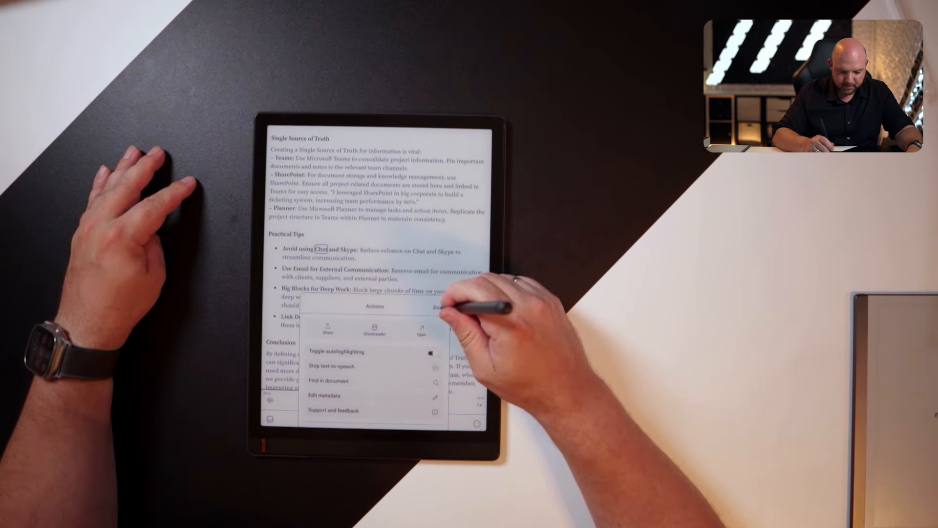
left_click(328, 381)
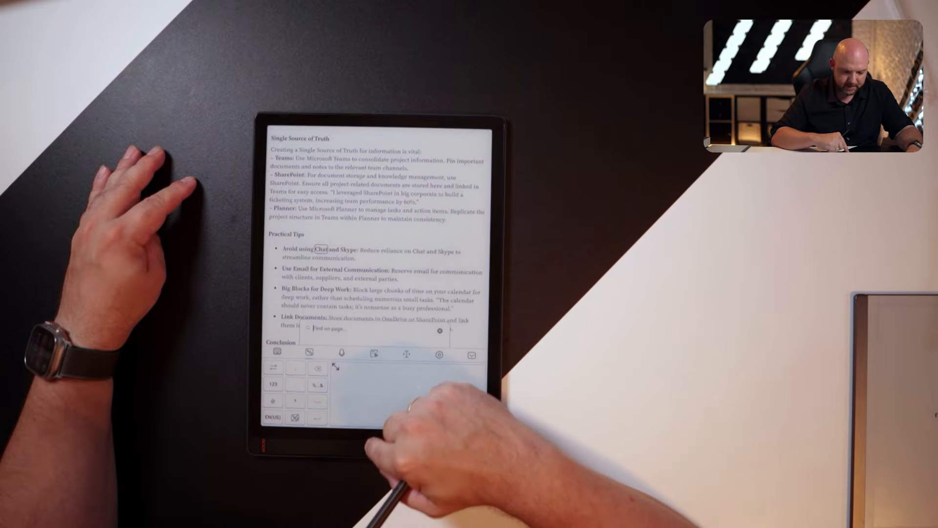